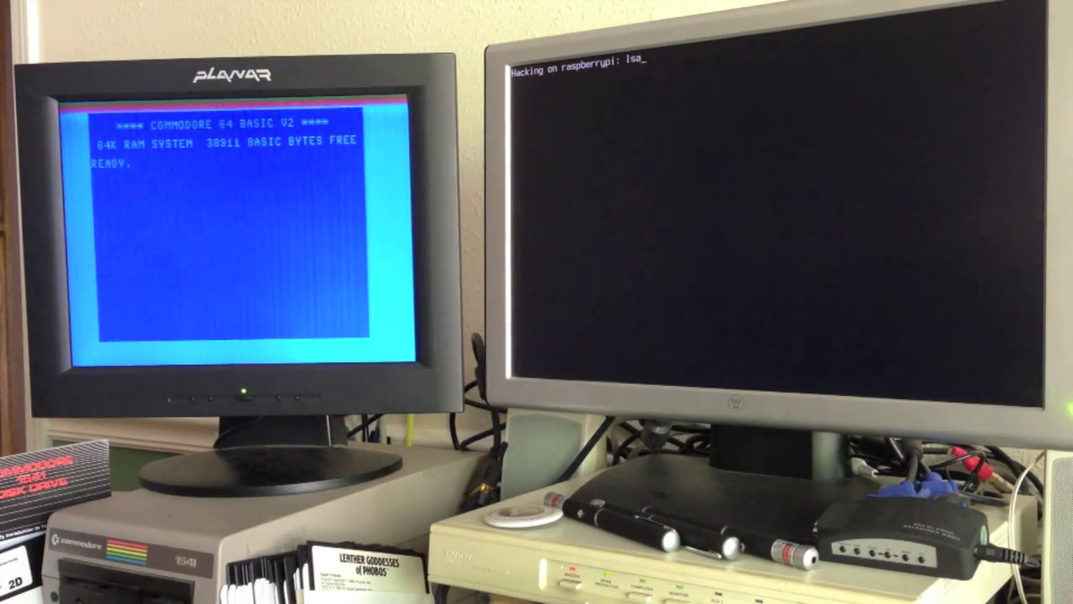
# Step: List the Contiki program files in detail with lsa, then enter 'ninepin' at the prompt
pyautogui.press('Return')
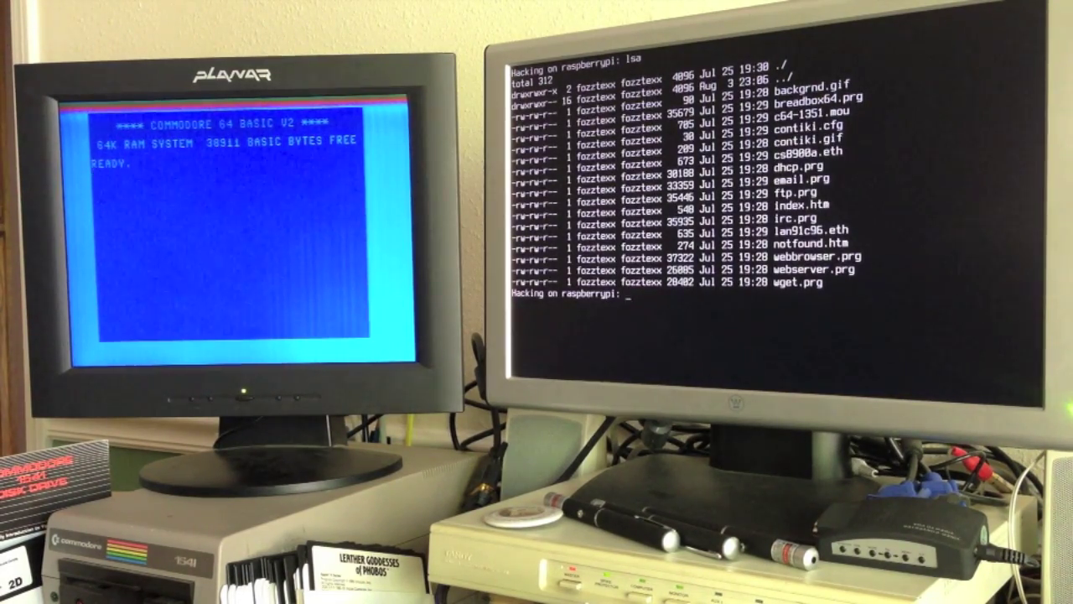
pyautogui.write('ninepin')
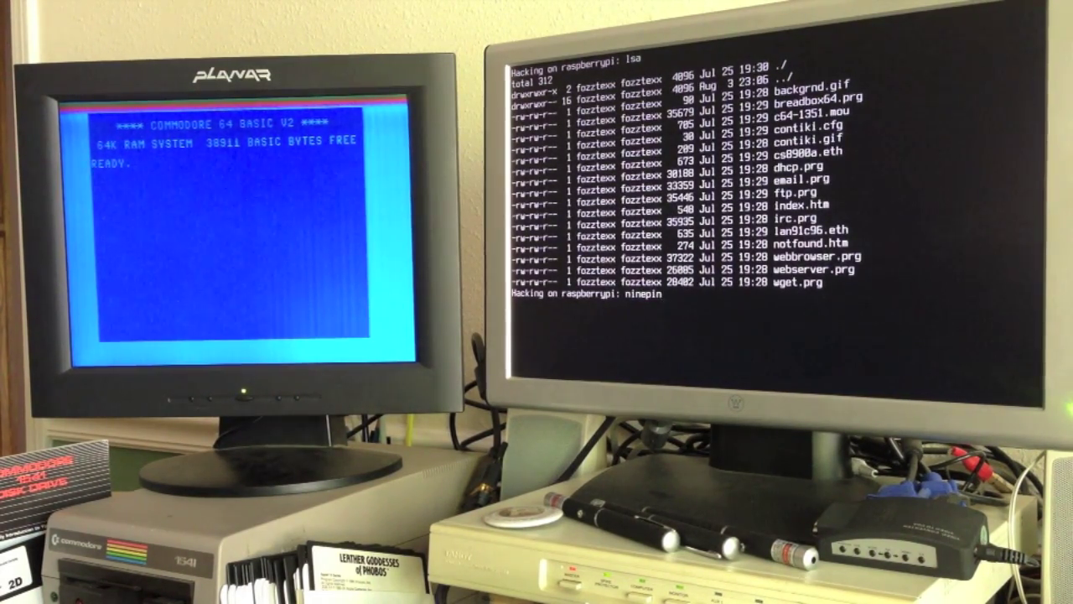